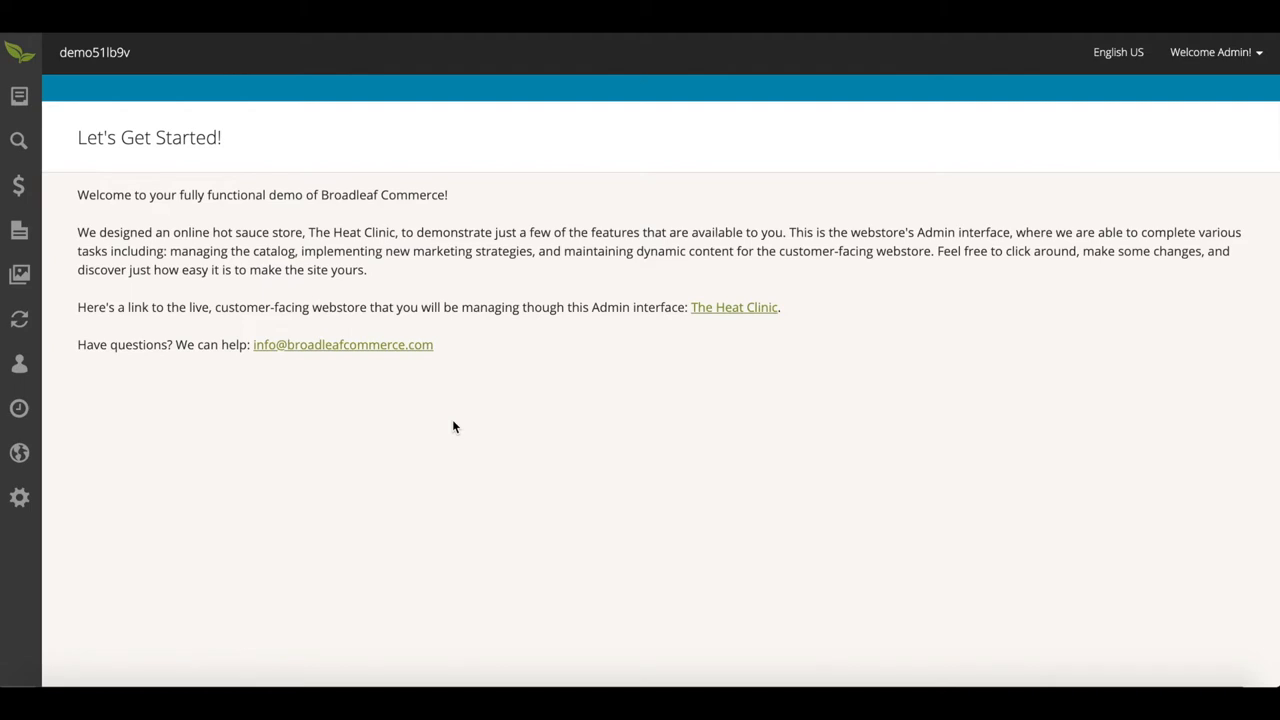
{"action": "mouse_move", "coordinate": [454, 420]}
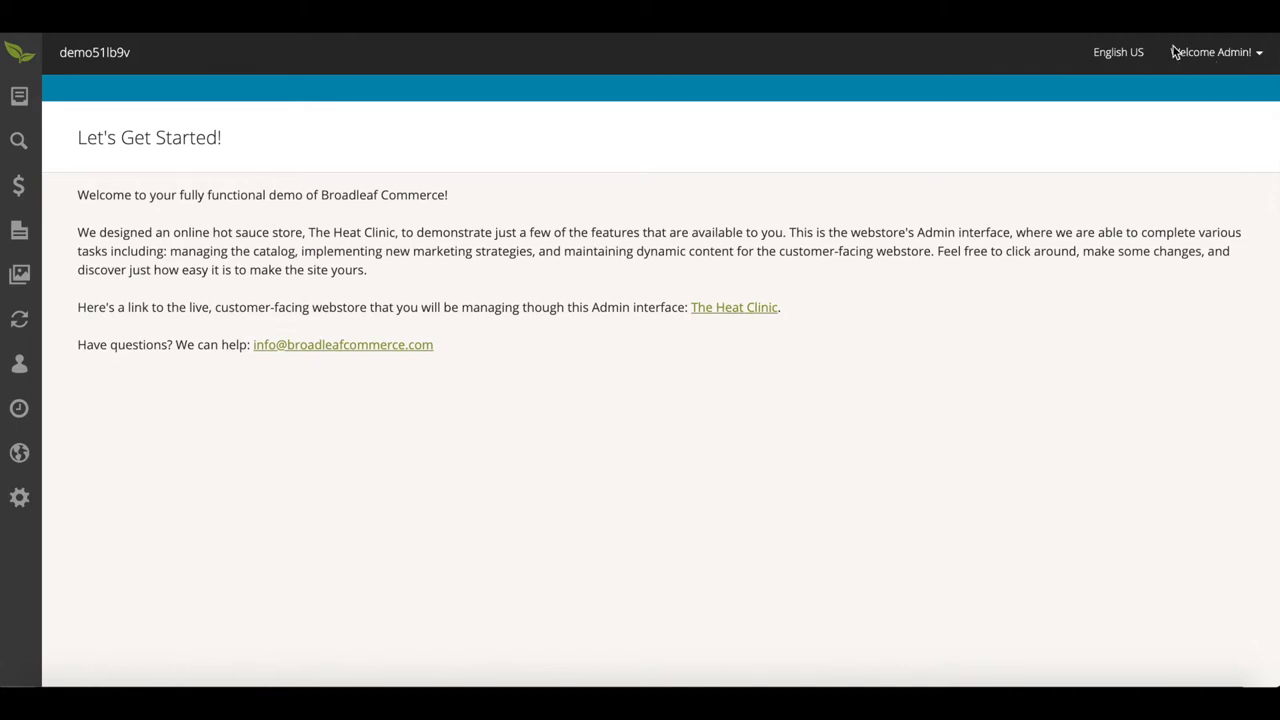
{"action": "mouse_move", "coordinate": [170, 221]}
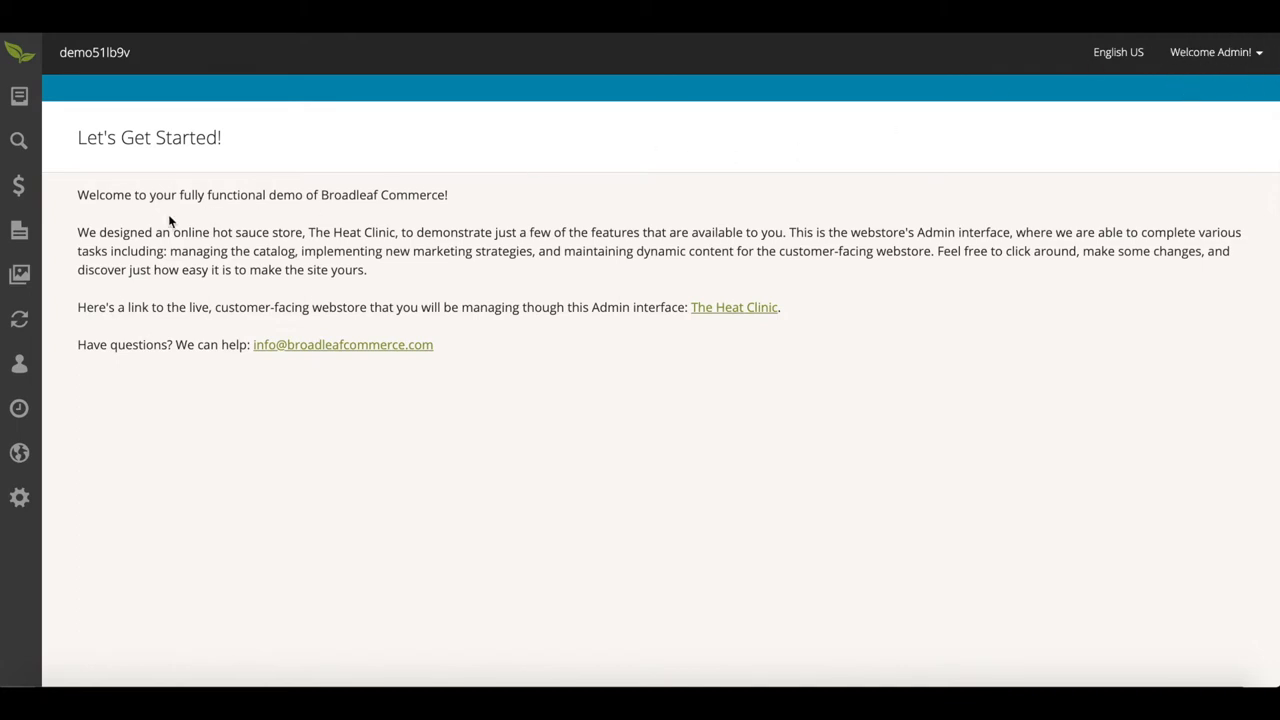
Step: Go to the Settings Users list and begin adding a new admin user
{"action": "left_click", "coordinate": [19, 497]}
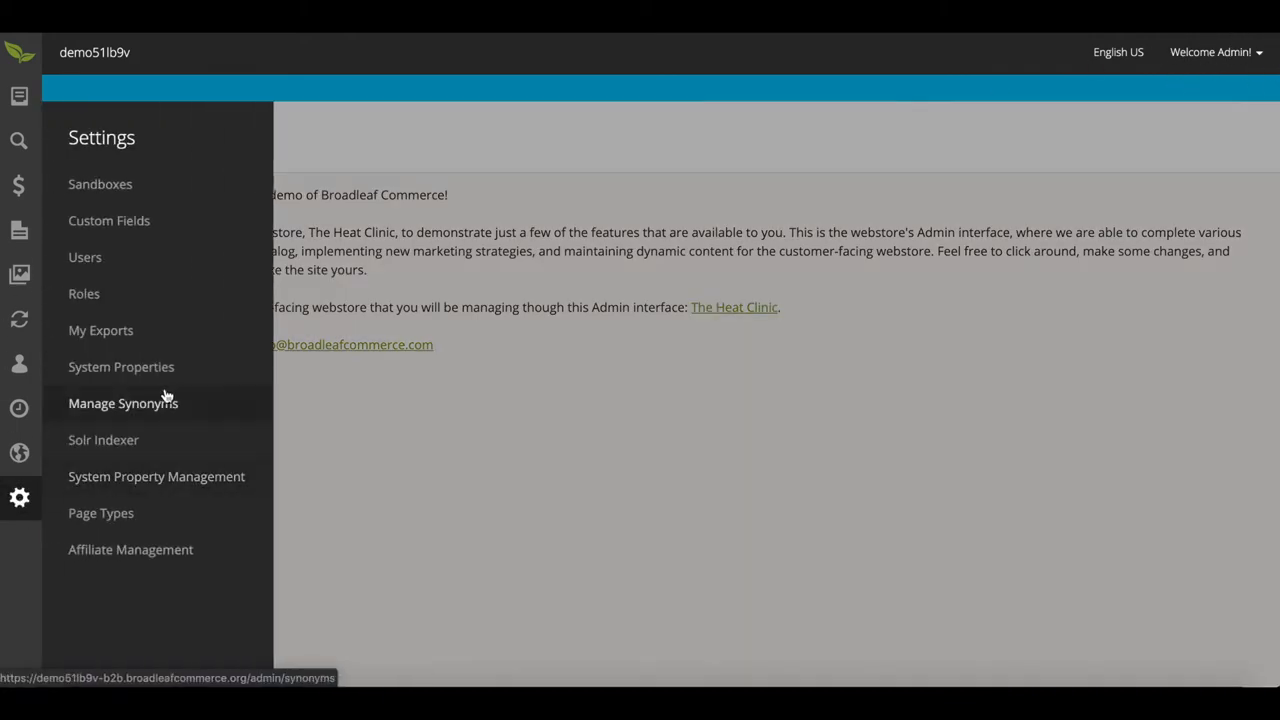
{"action": "mouse_move", "coordinate": [85, 257]}
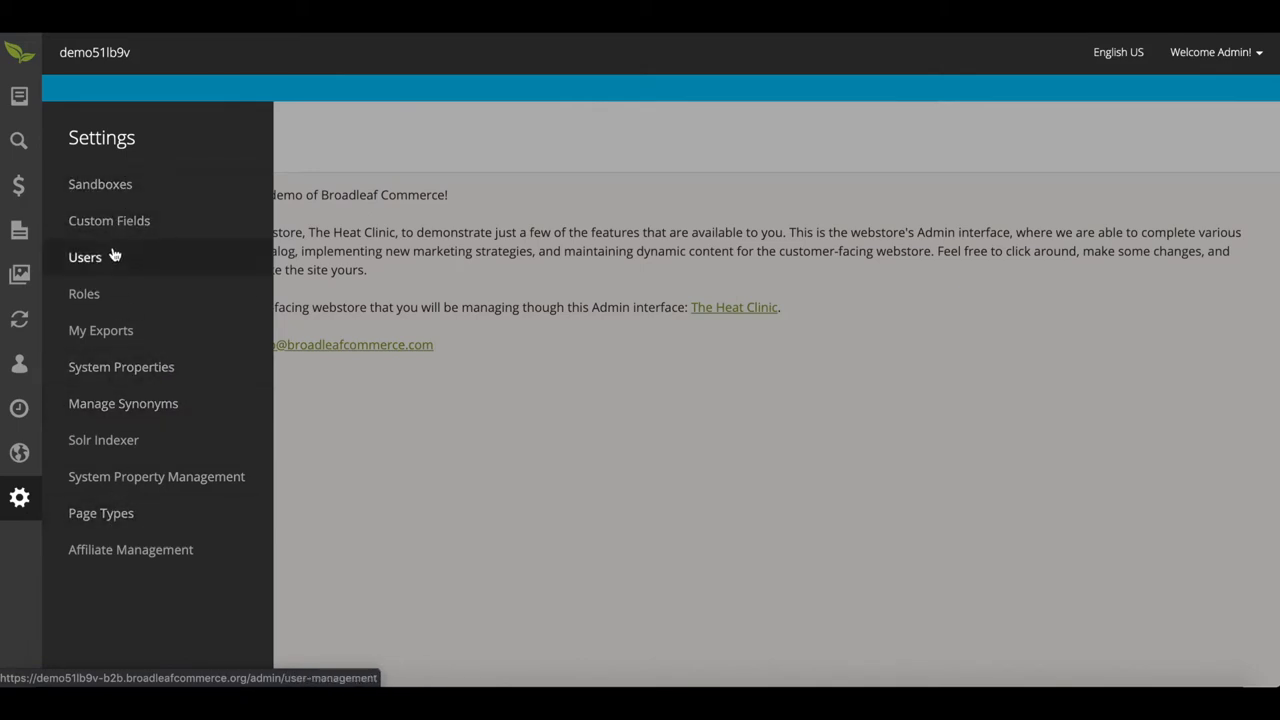
{"action": "left_click", "coordinate": [85, 257]}
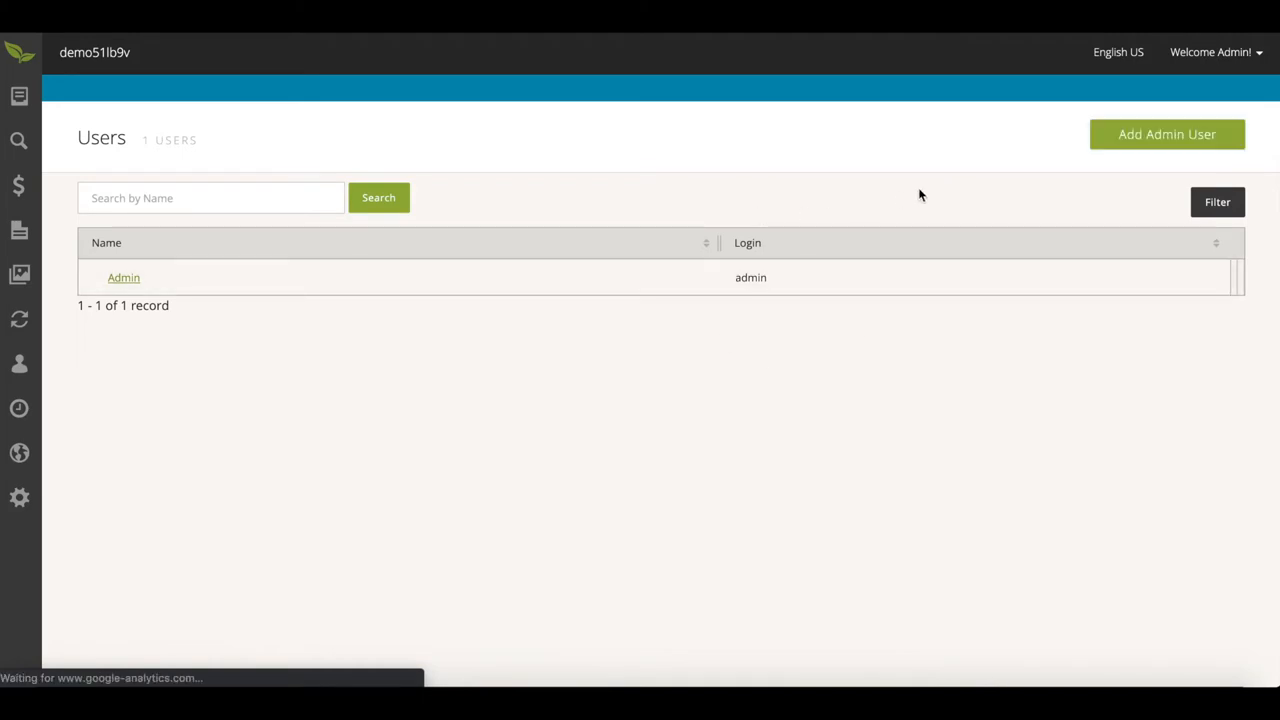
{"action": "left_click", "coordinate": [1166, 134]}
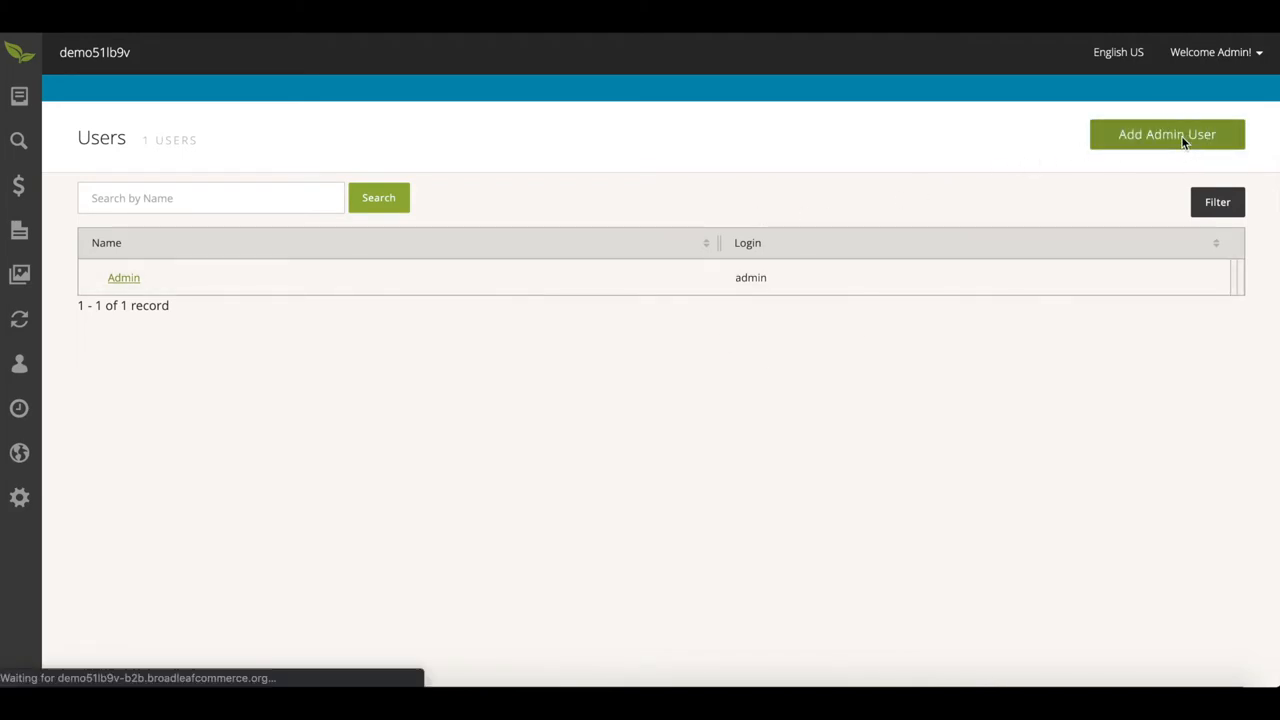
{"action": "left_click", "coordinate": [1166, 134]}
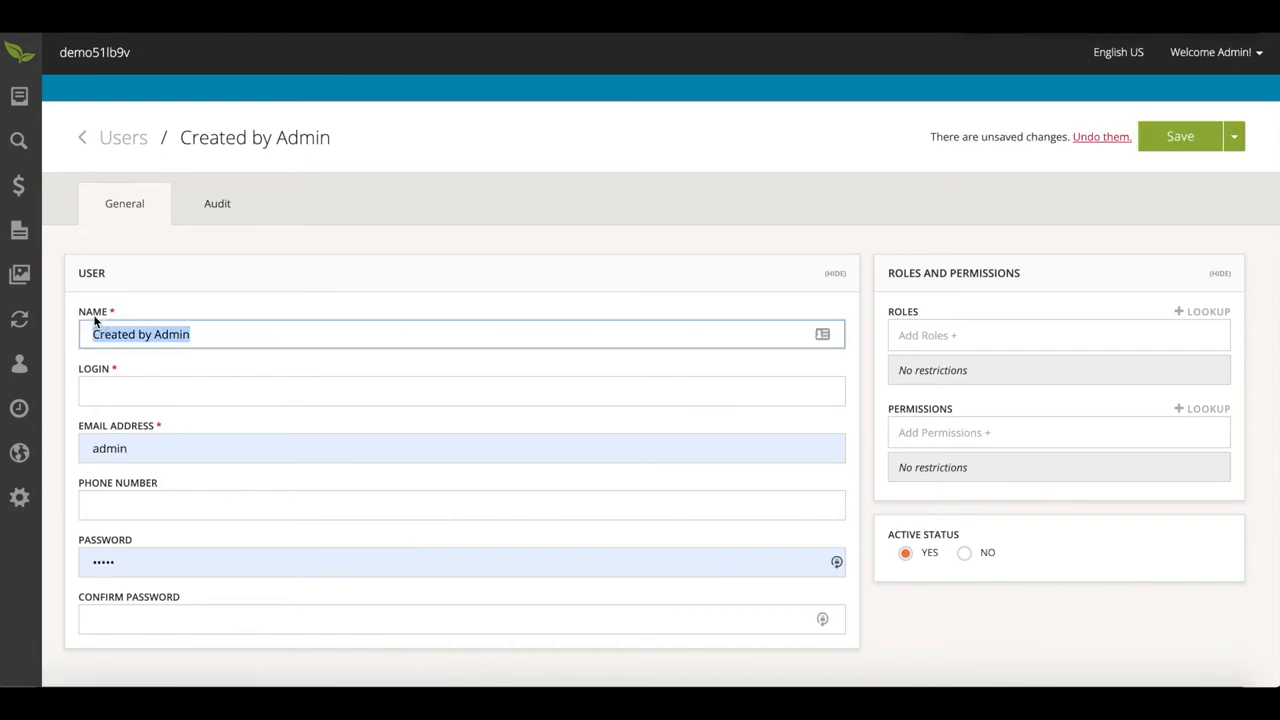
{"action": "type", "text": "Susie Sales"}
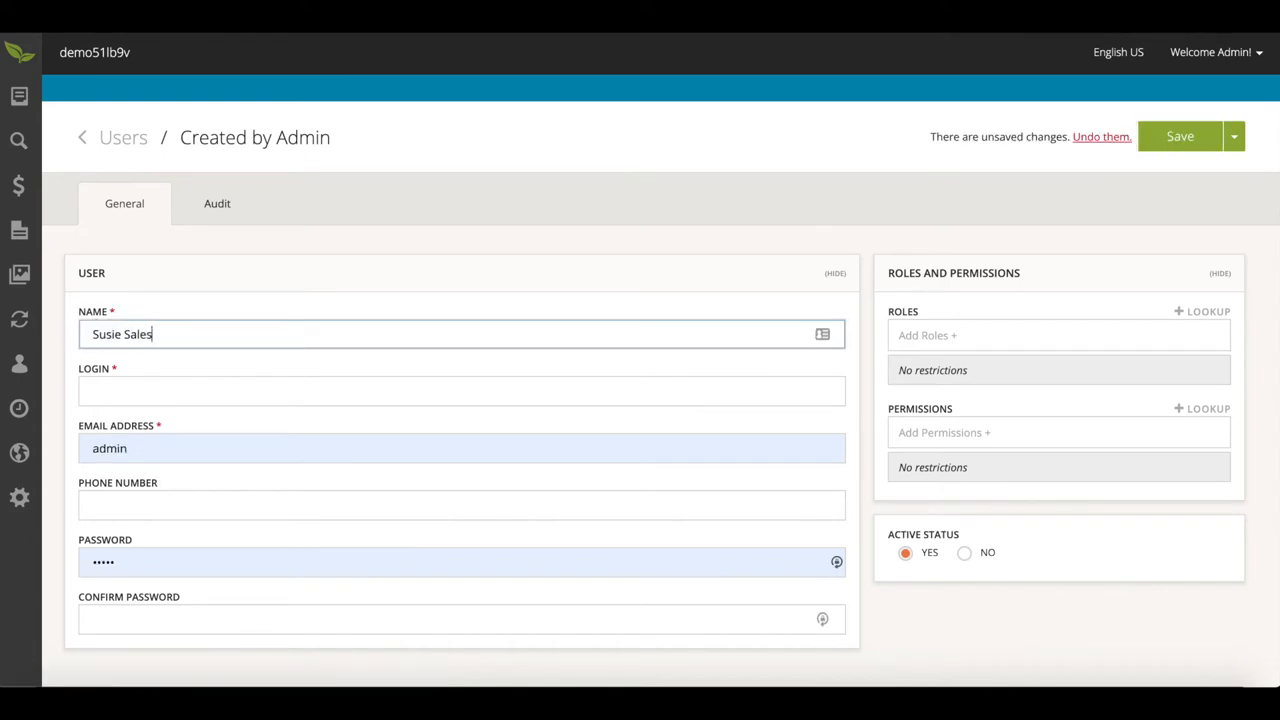
{"action": "type", "text": "ssales"}
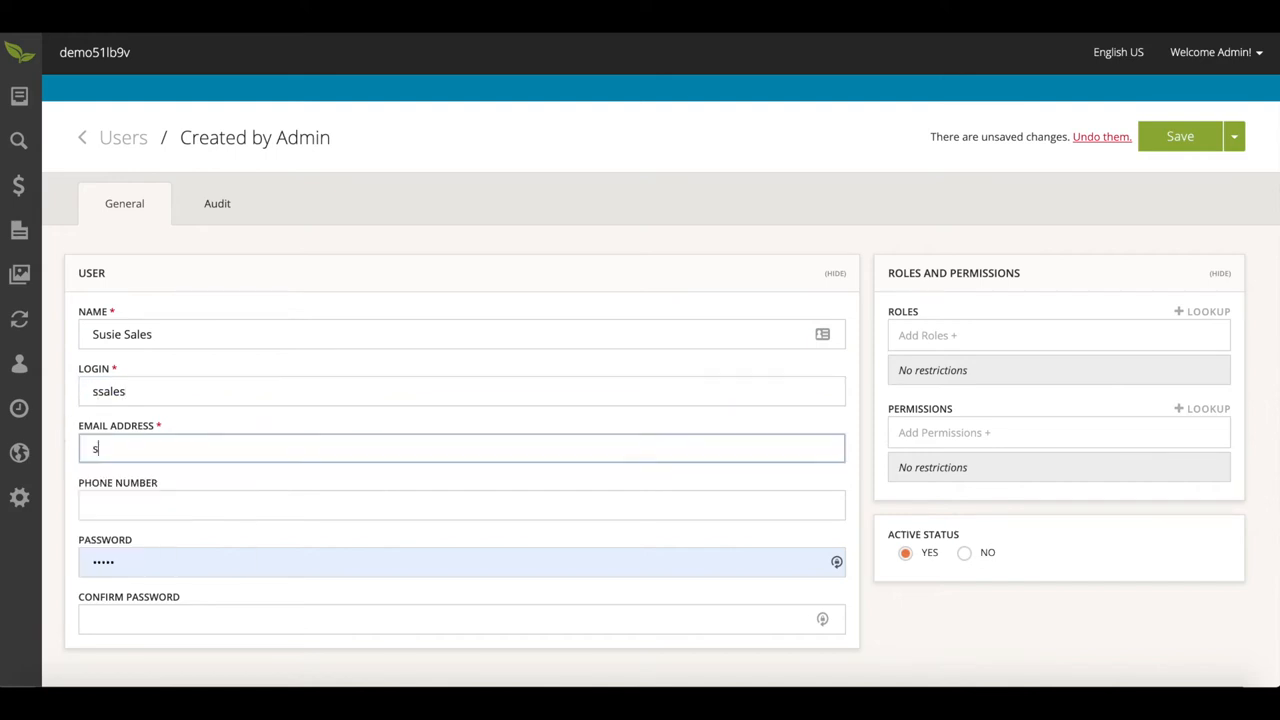
{"action": "type", "text": "sales@sale"}
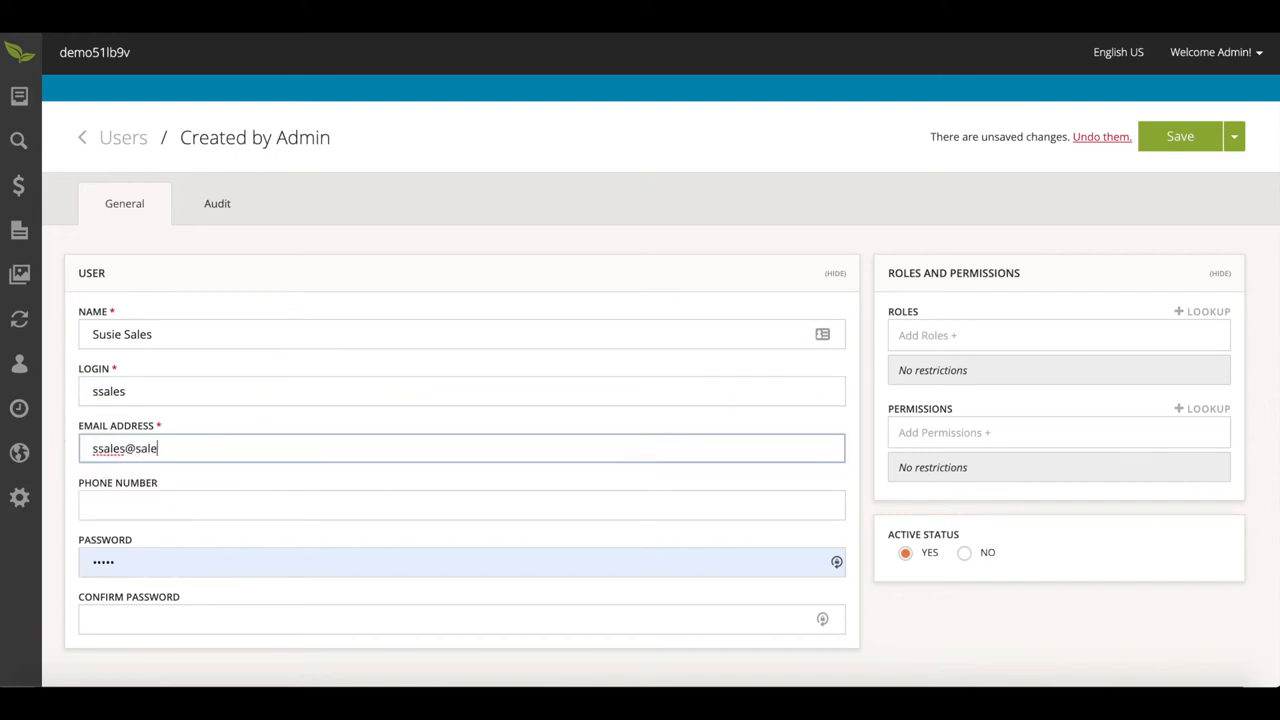
{"action": "type", "text": "s.com"}
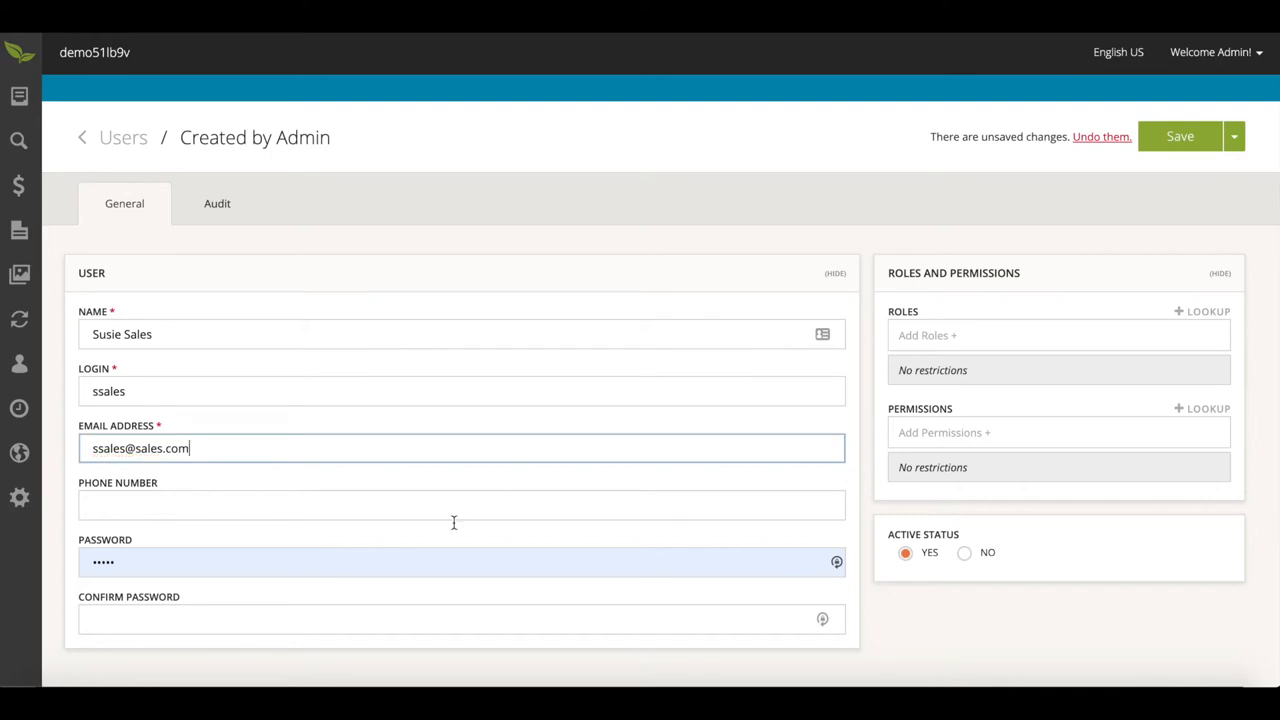
{"action": "type", "text": "•••••"}
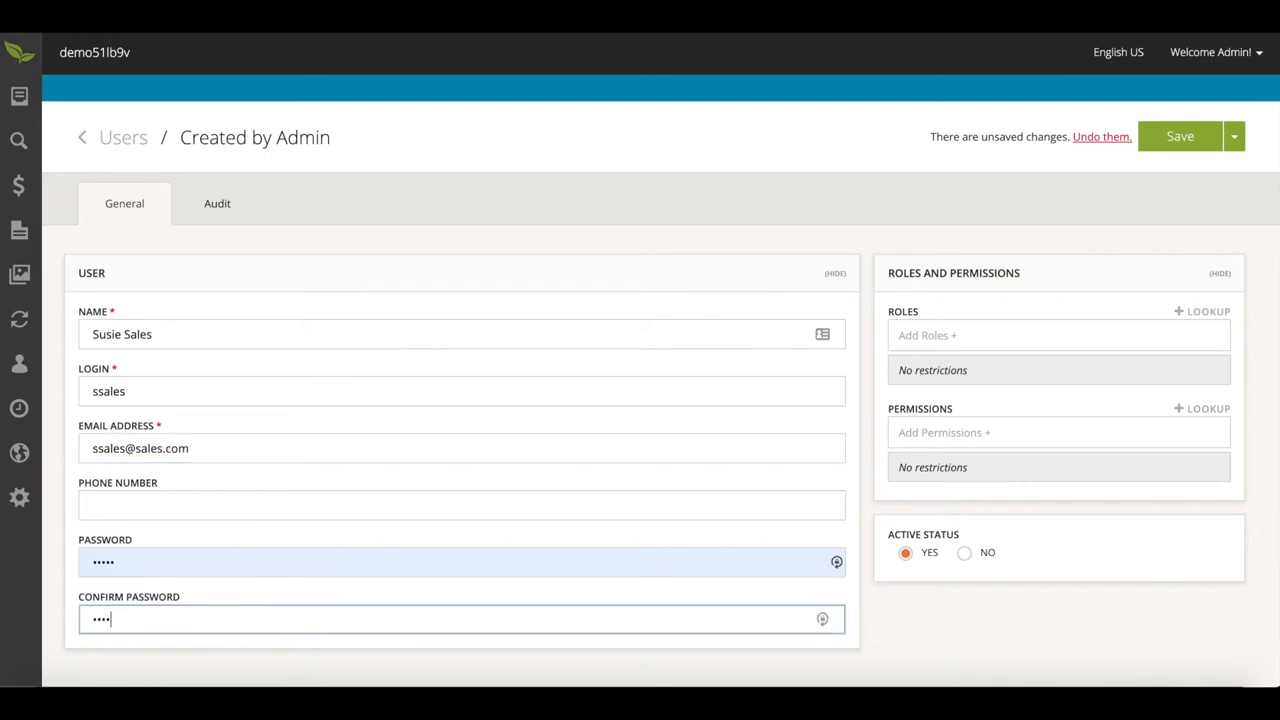
Step: Assign the CSR - Edit role to Susie Sales from the roles dropdown
{"action": "left_click", "coordinate": [1058, 335]}
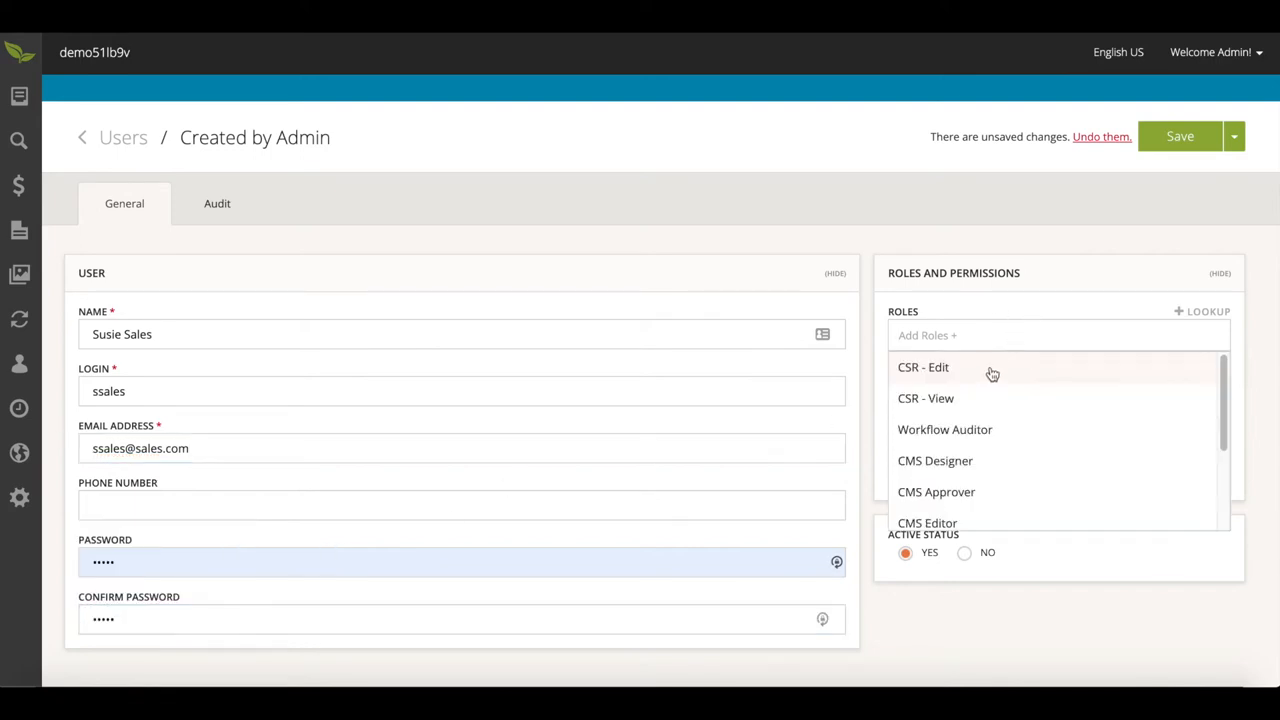
{"action": "left_click", "coordinate": [923, 367]}
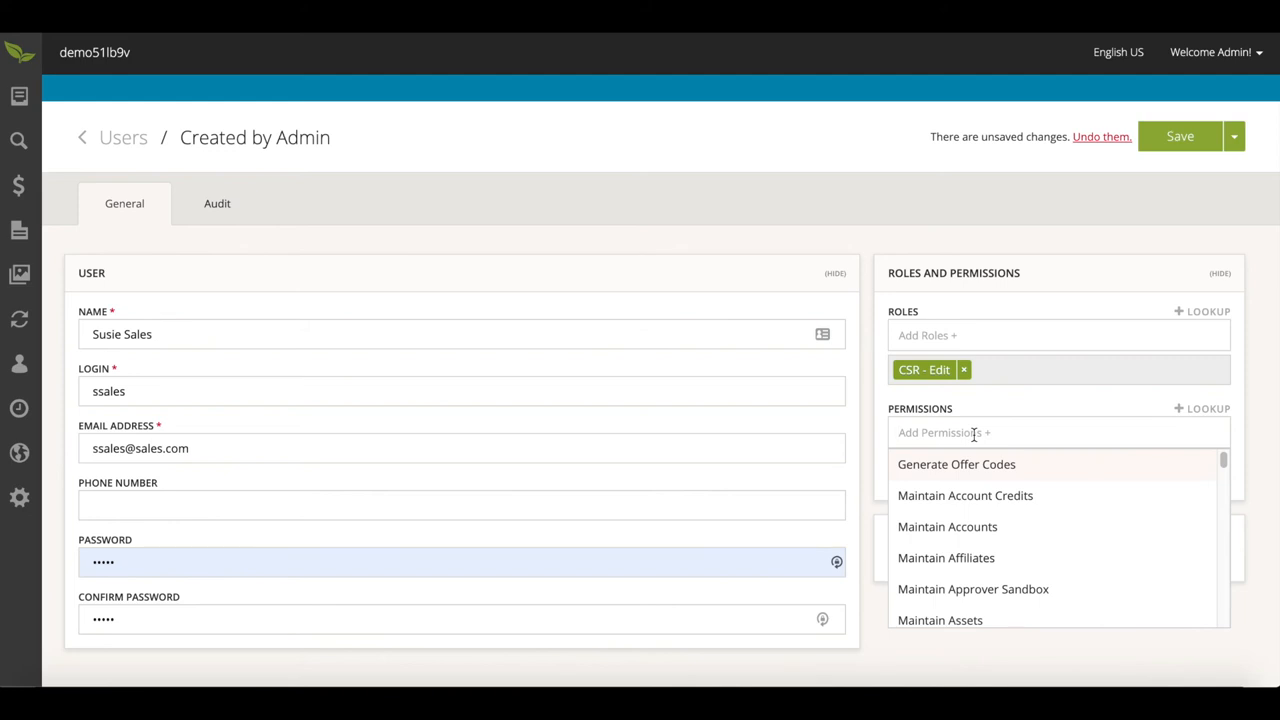
Step: Grant Maintain Account Credits, Maintain Accounts and Maintain Profiles permissions, then save Susie Sales
{"action": "left_click", "coordinate": [965, 495]}
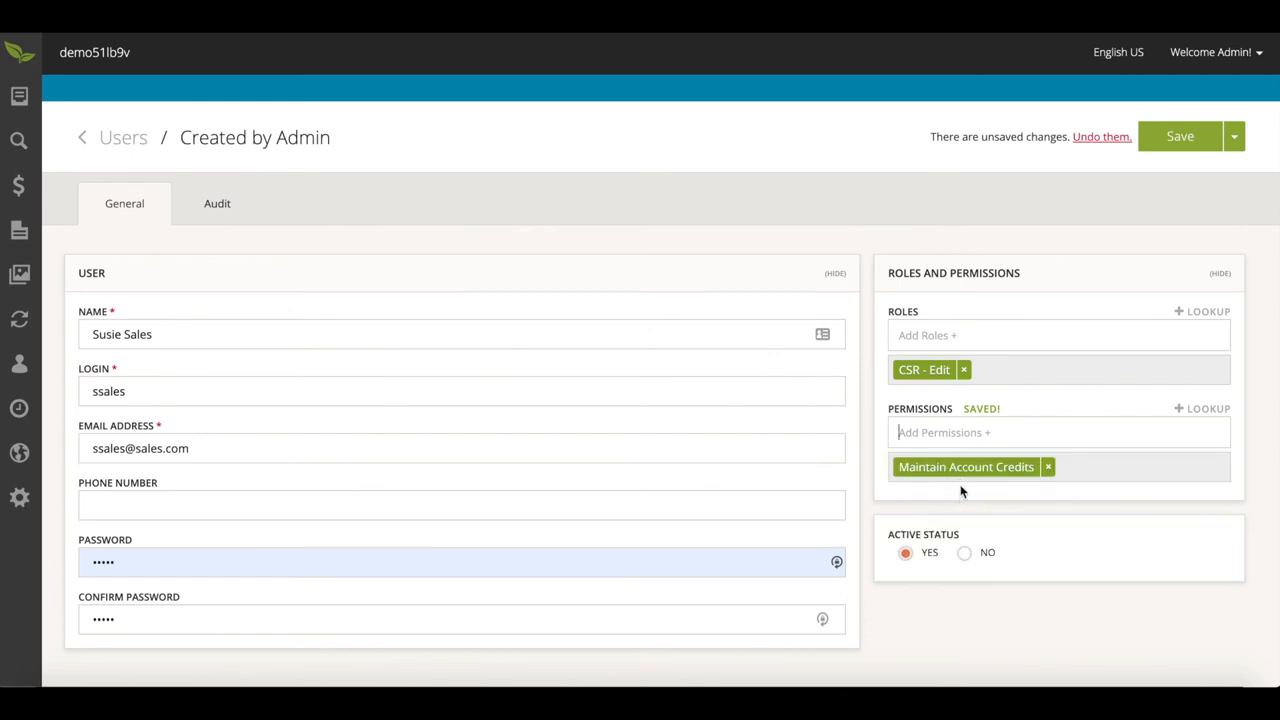
{"action": "left_click", "coordinate": [1059, 432]}
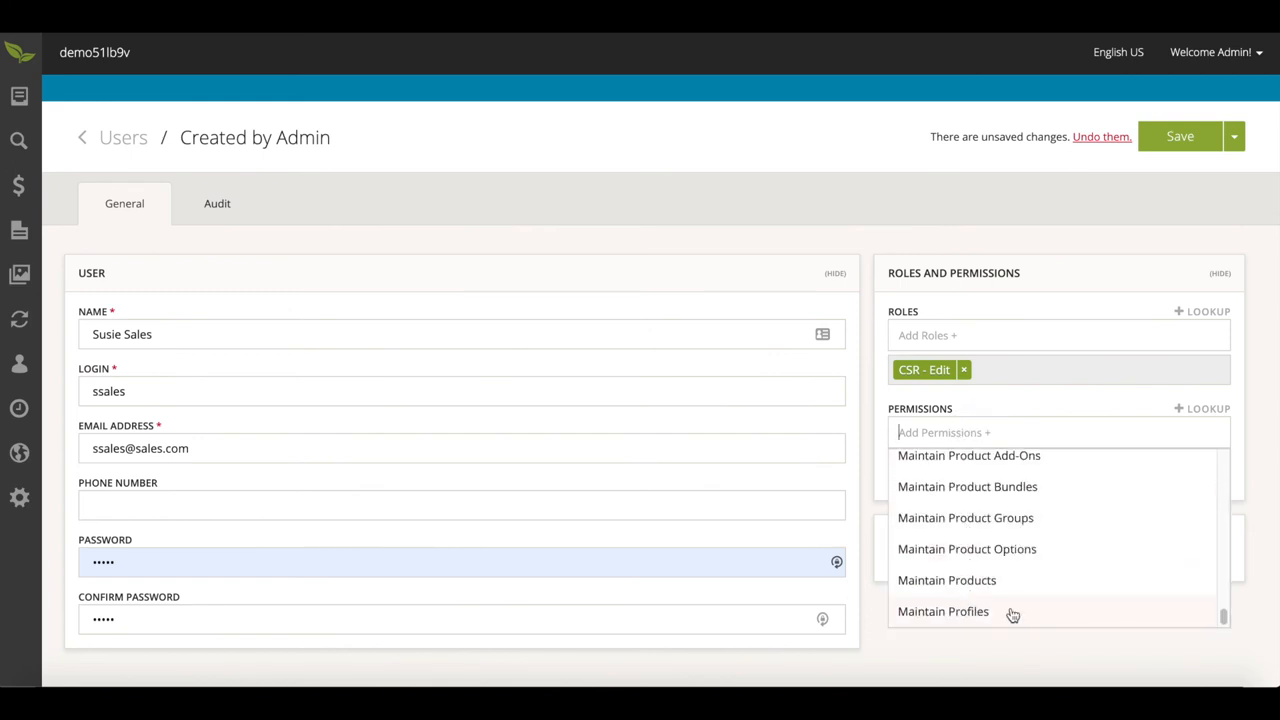
{"action": "left_click", "coordinate": [943, 611]}
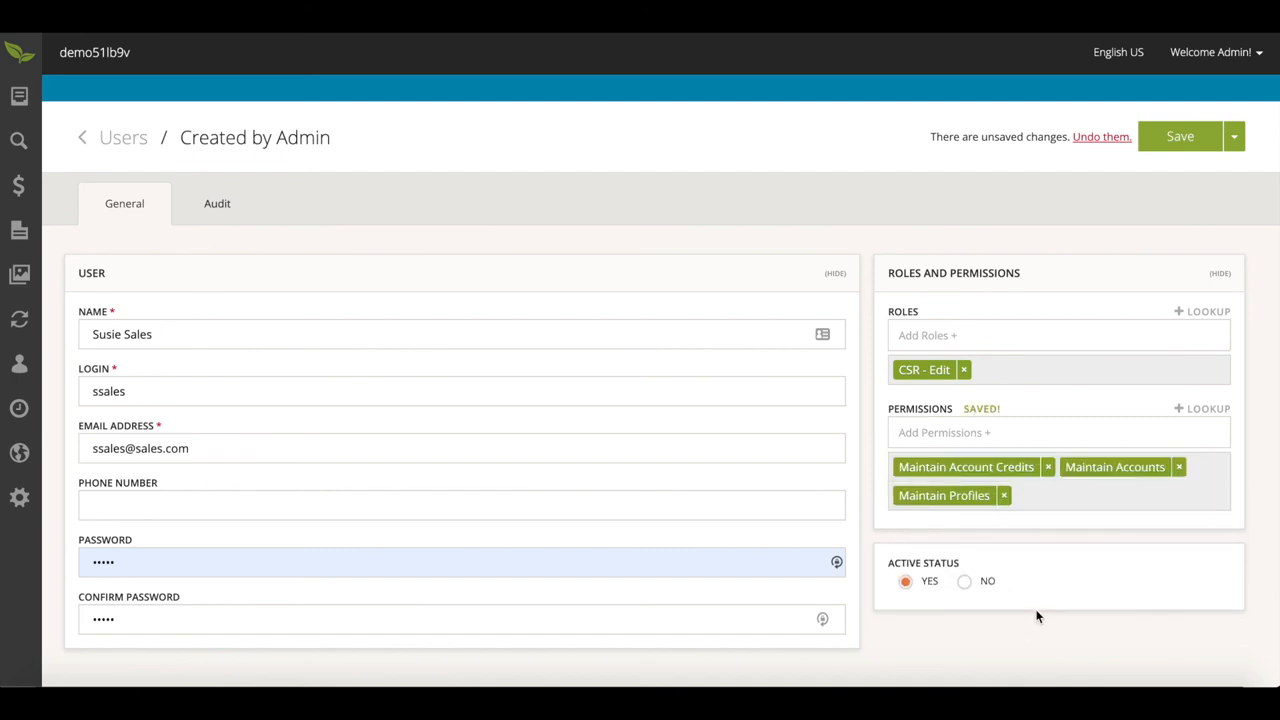
{"action": "mouse_move", "coordinate": [1098, 363]}
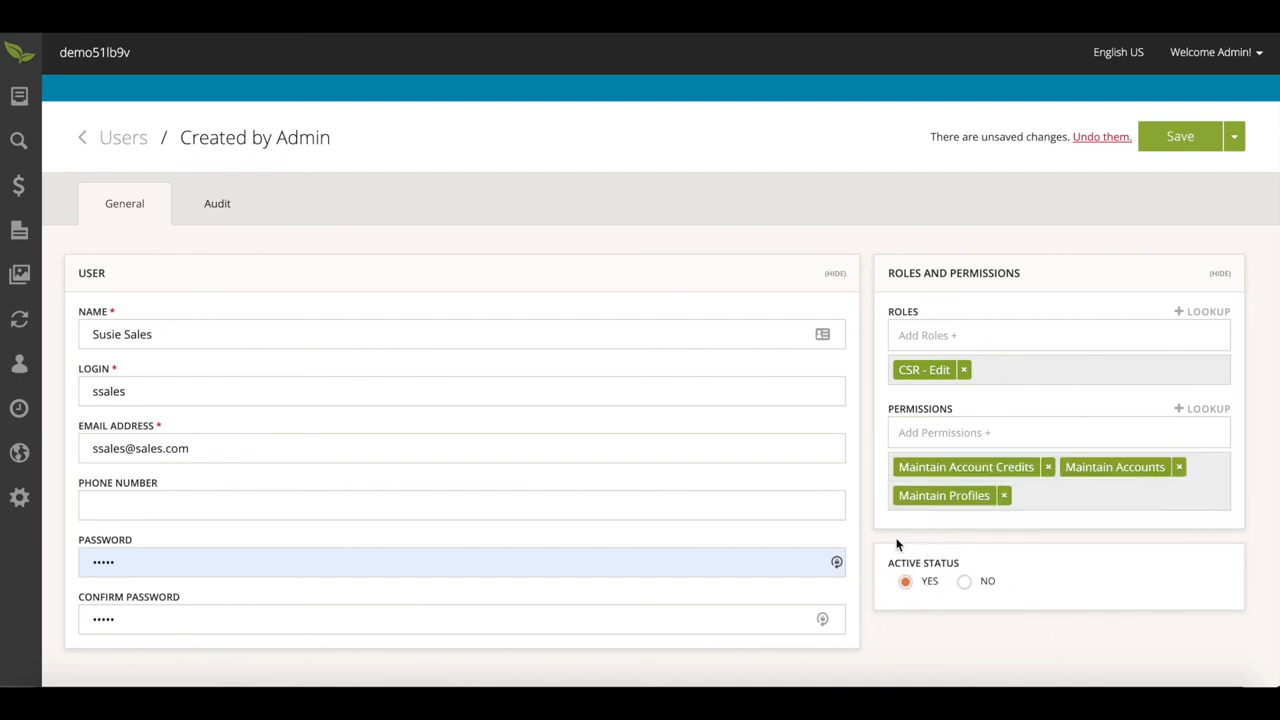
{"action": "left_click", "coordinate": [1180, 136]}
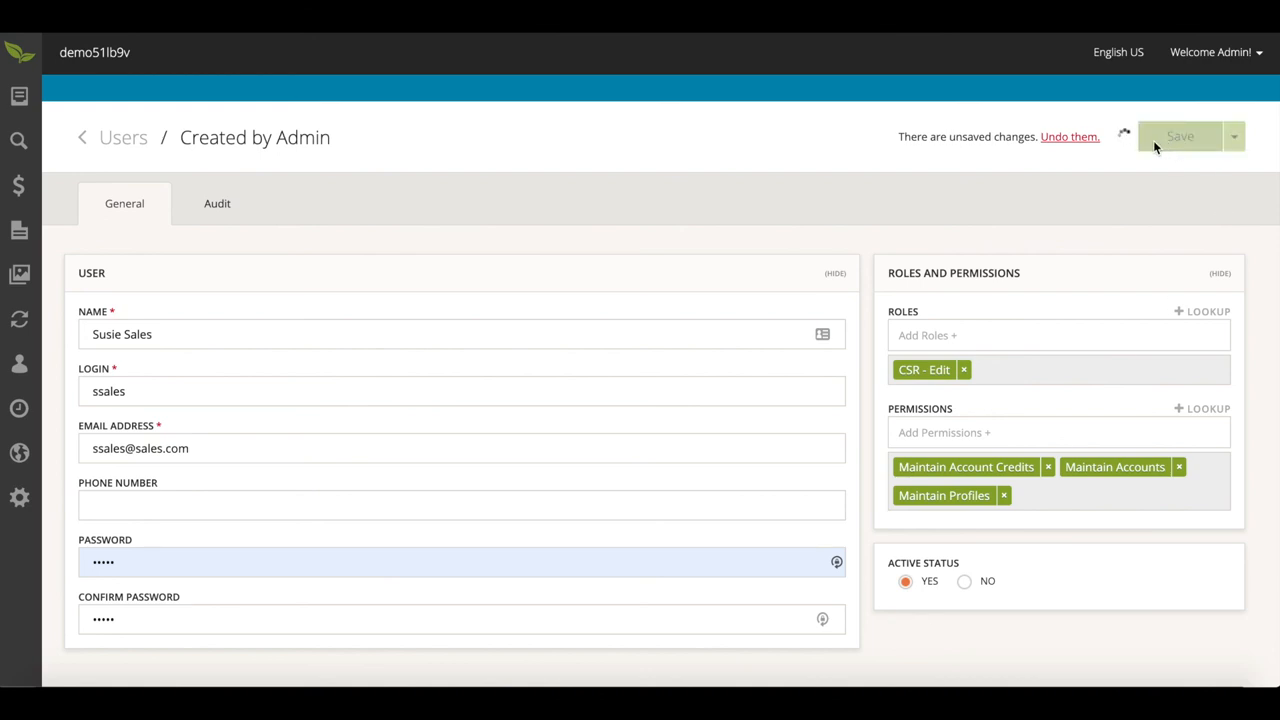
{"action": "left_click", "coordinate": [1180, 136]}
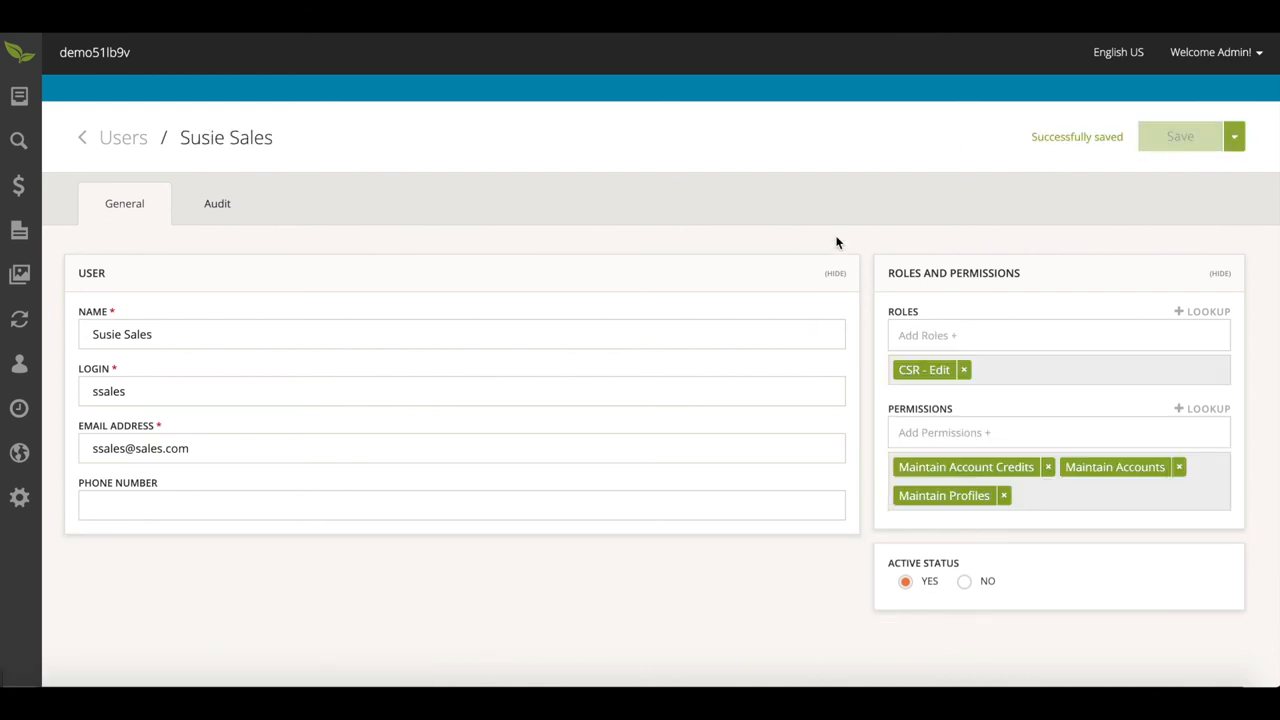